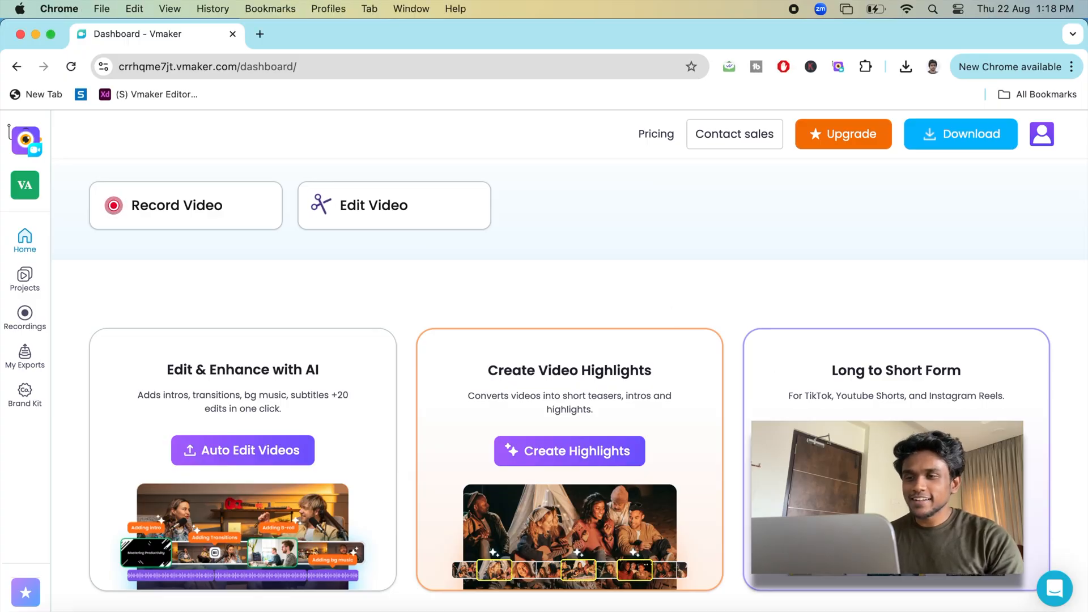
Start Long to Short Form and upload the full-length sales video from the computer.
left_click(394, 205)
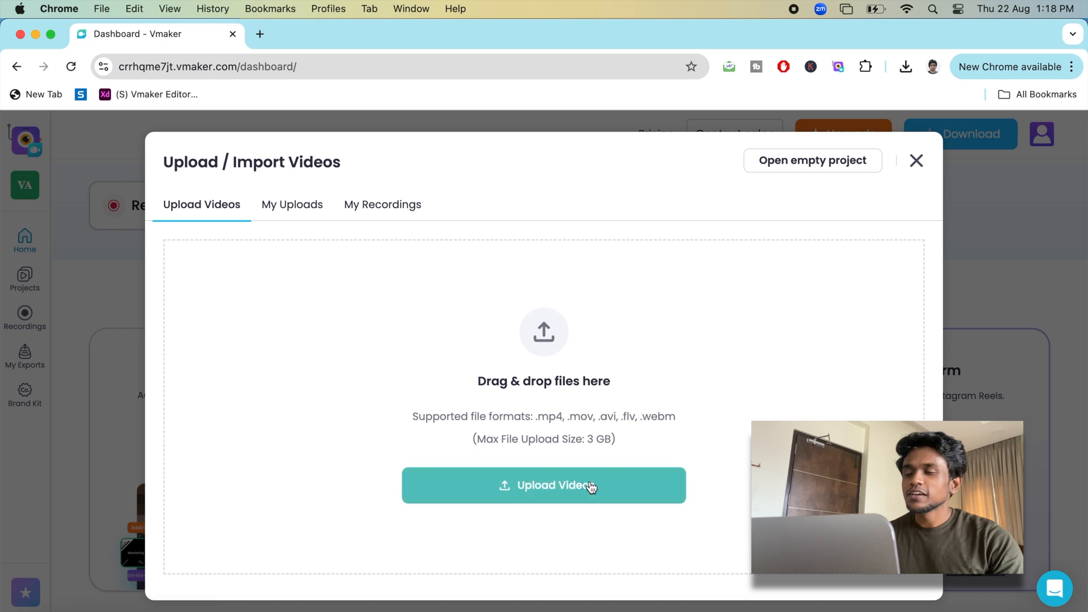
left_click(543, 486)
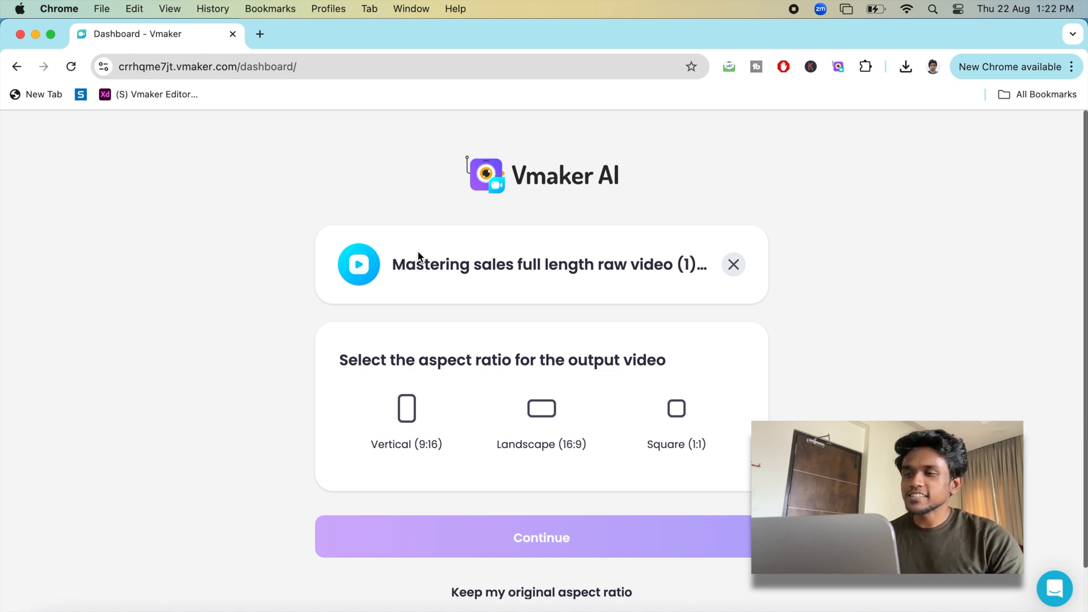
Choose the Vertical (9:16) aspect ratio and continue to duration and keyword settings.
left_click(406, 423)
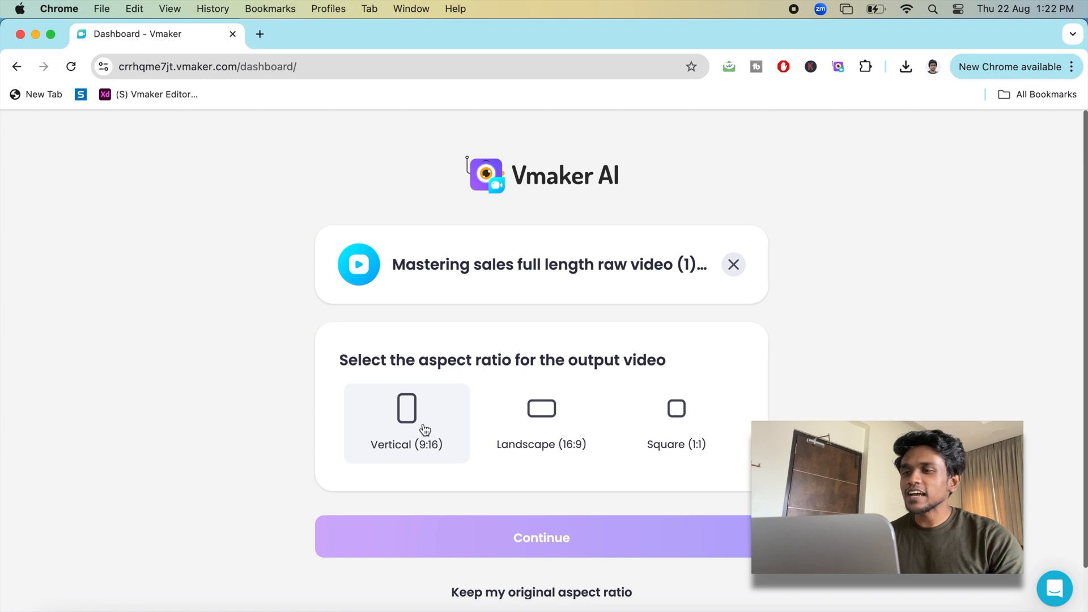
left_click(406, 423)
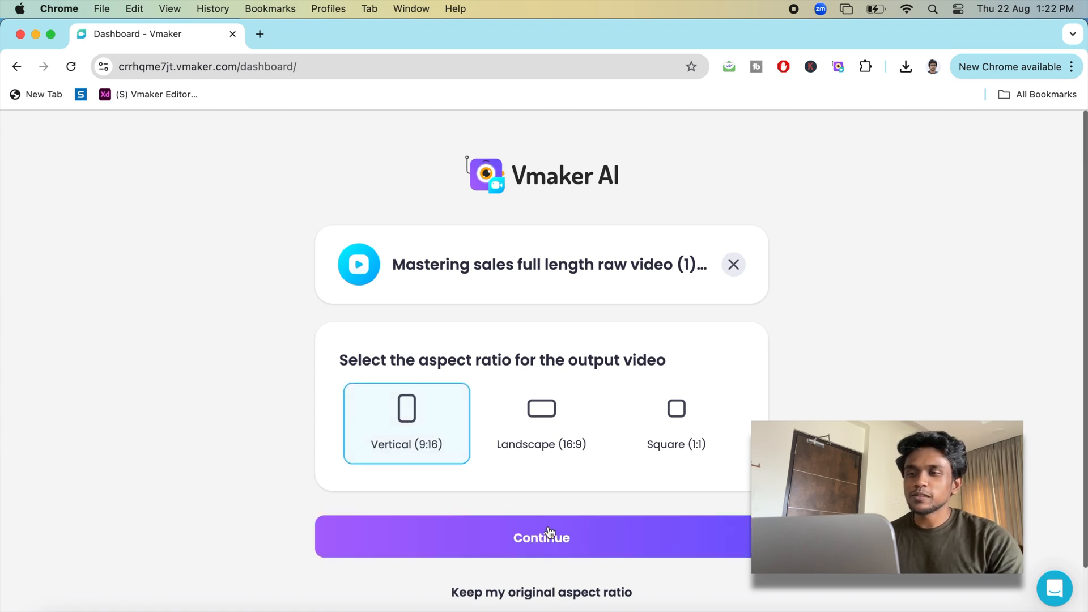
left_click(542, 536)
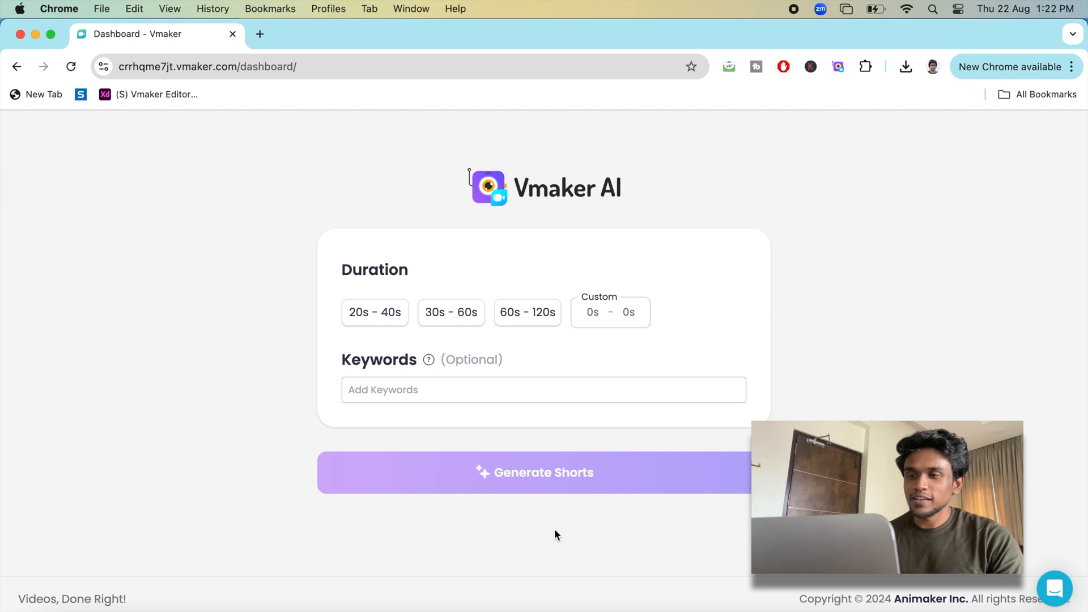
Generate 60s–120s shorts with keywords 'AAA sales technique' and 'call rejection'.
left_click(527, 312)
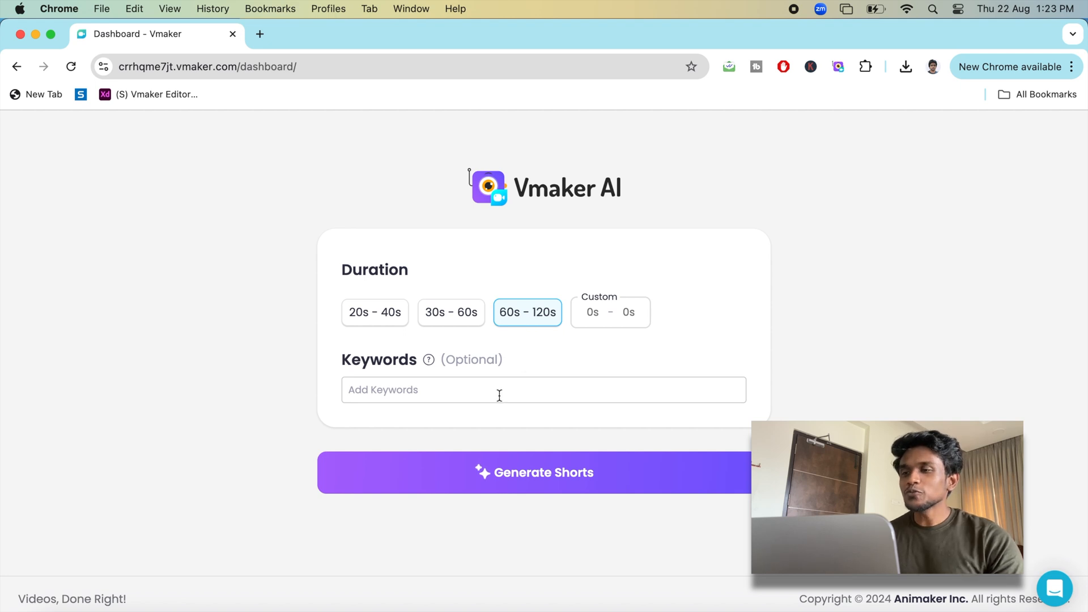
type("AAA")
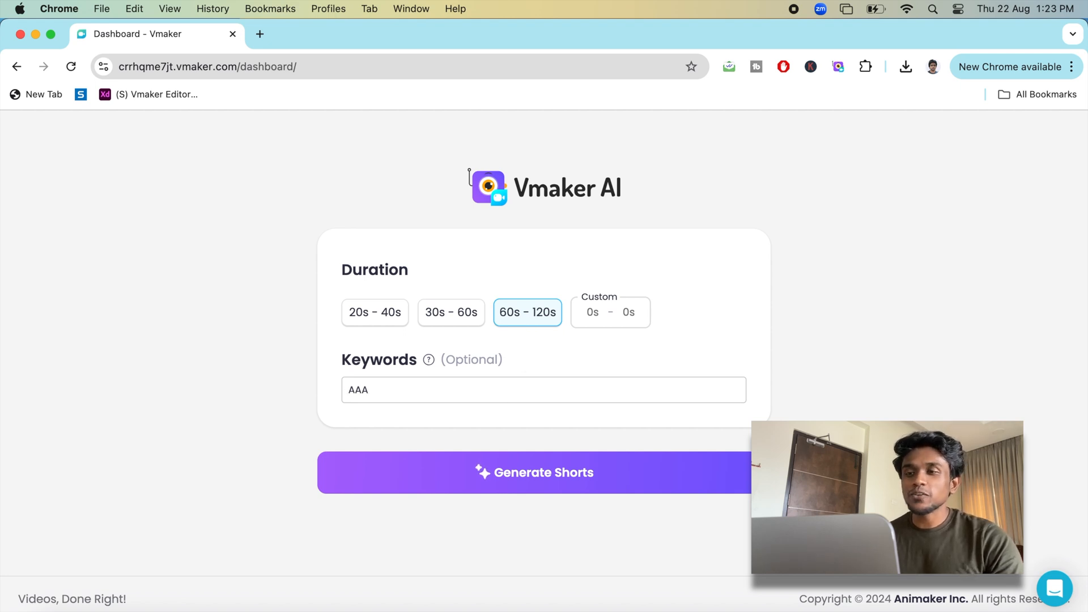
type("sales technique")
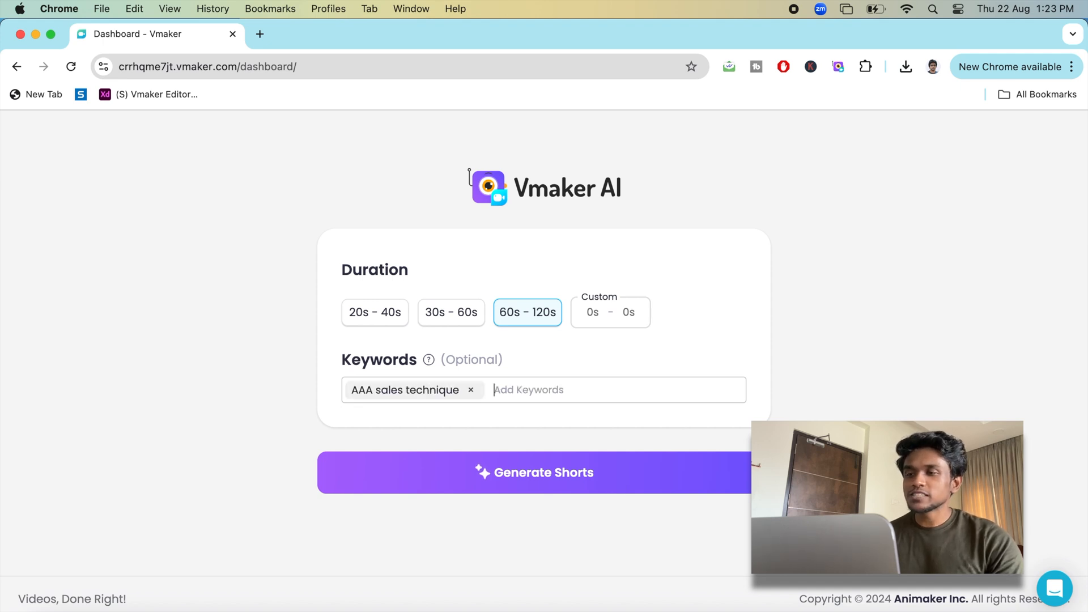
type("call re")
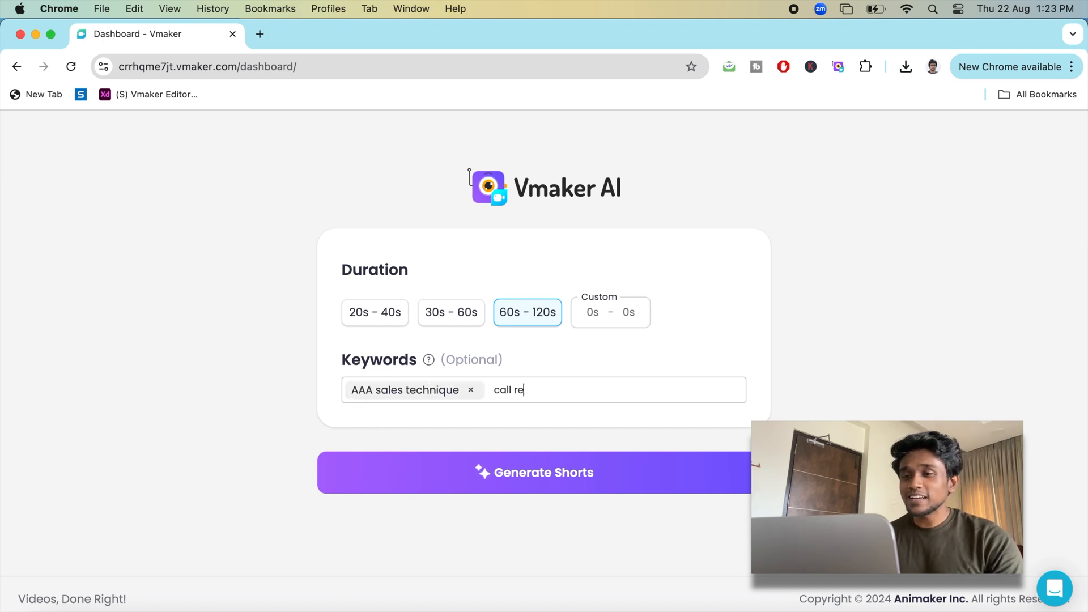
type("jection")
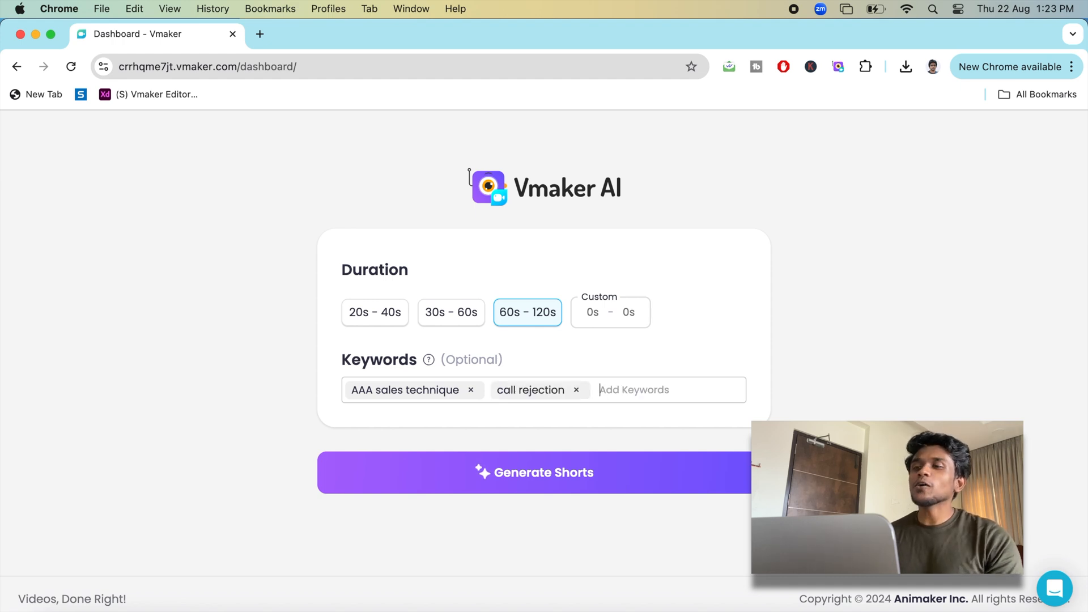
left_click(534, 473)
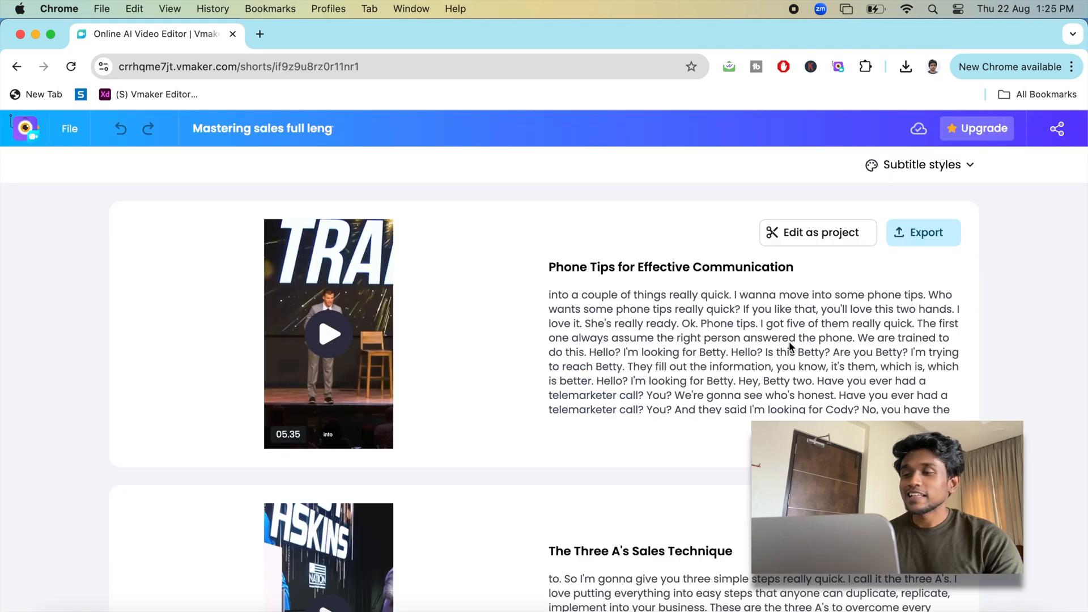
scroll("down", 3)
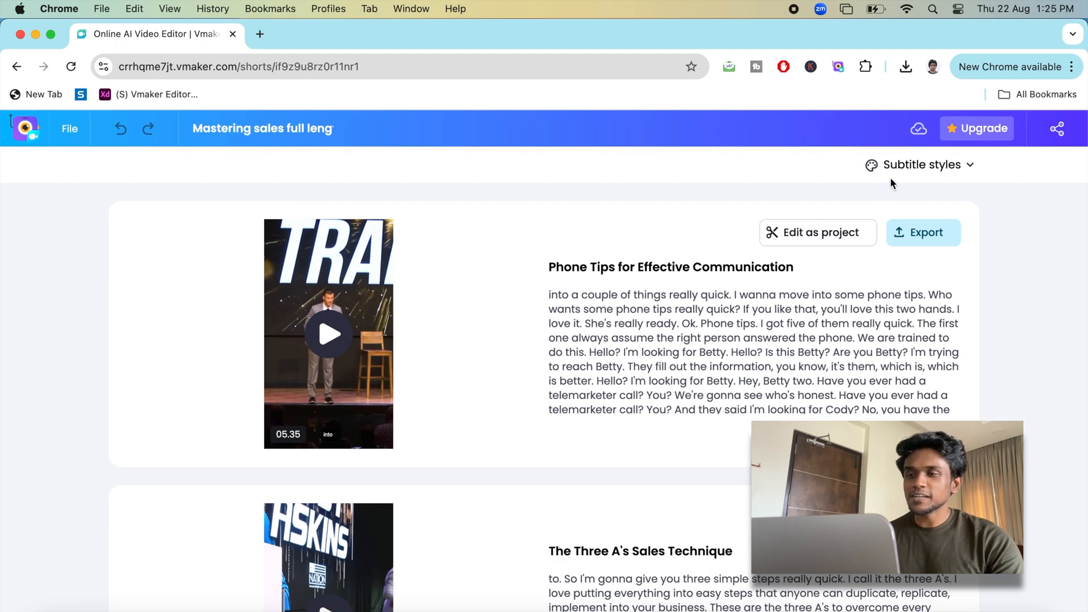
left_click(919, 165)
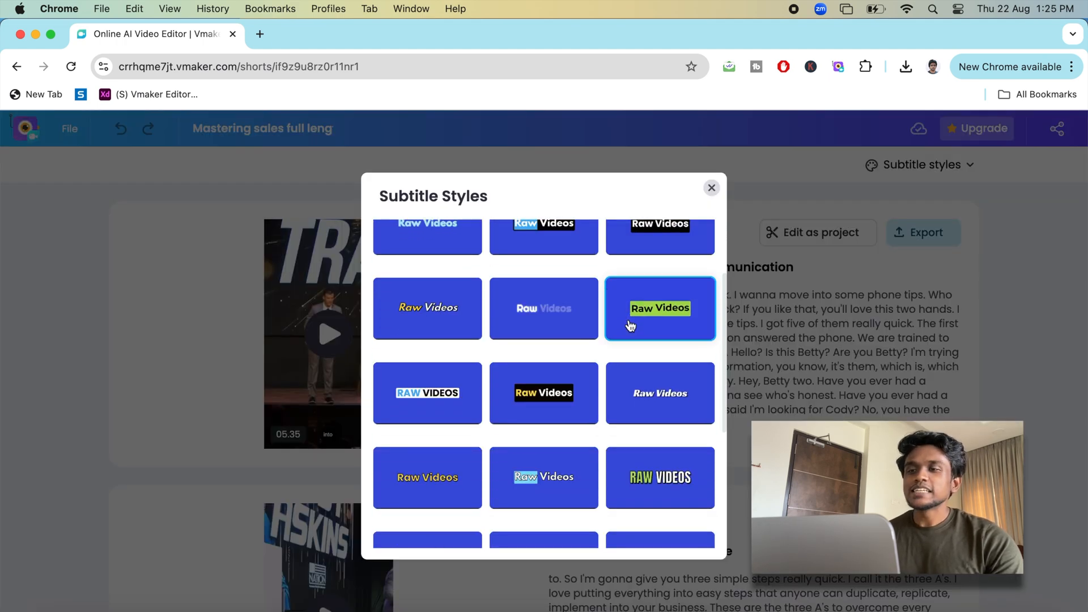
scroll("down", 3)
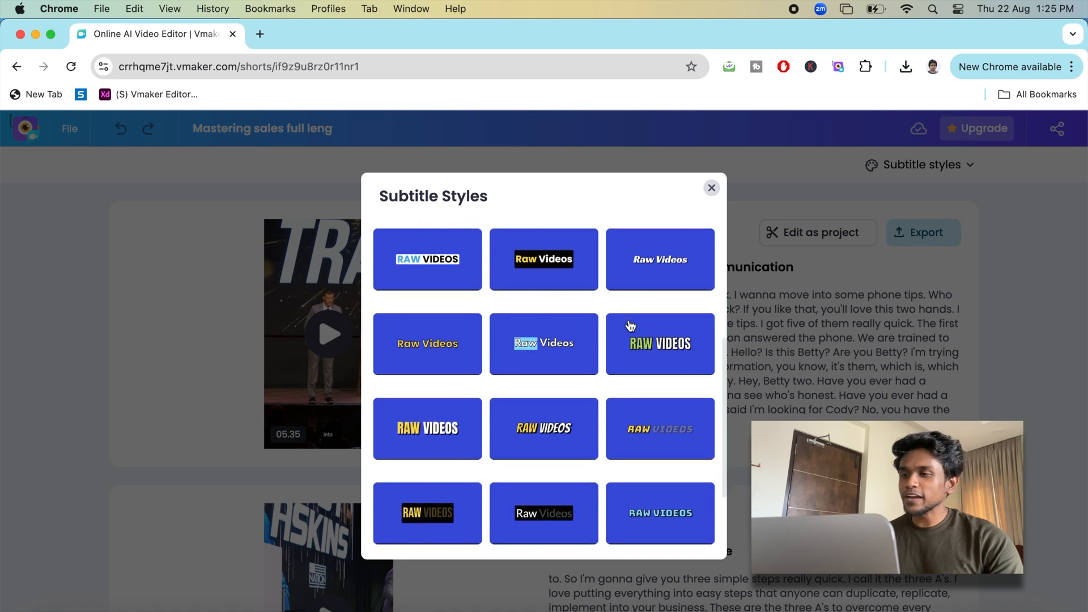
scroll("down", 3)
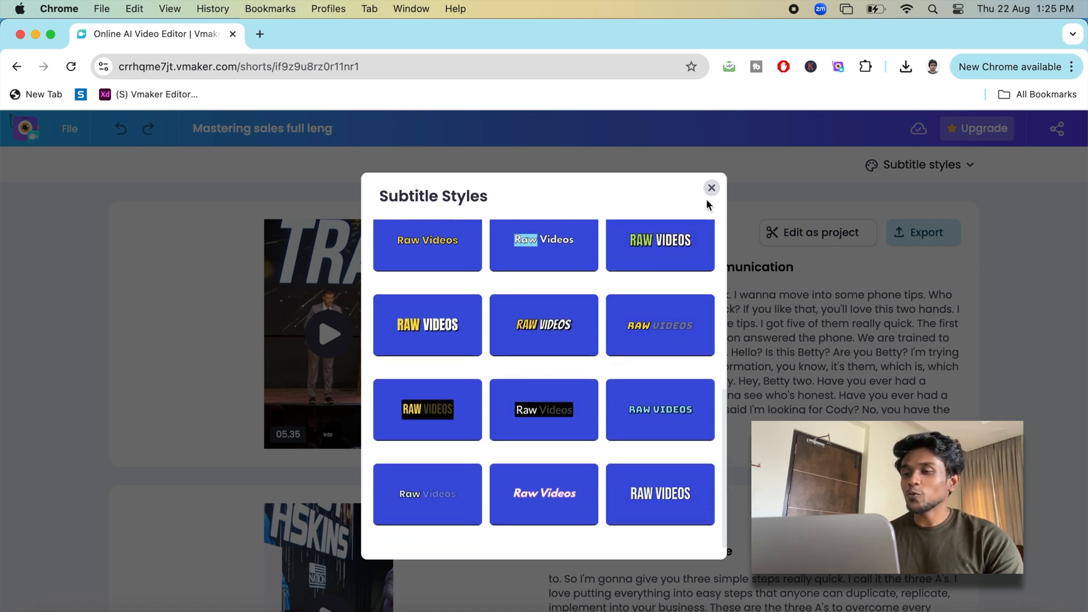
left_click(711, 189)
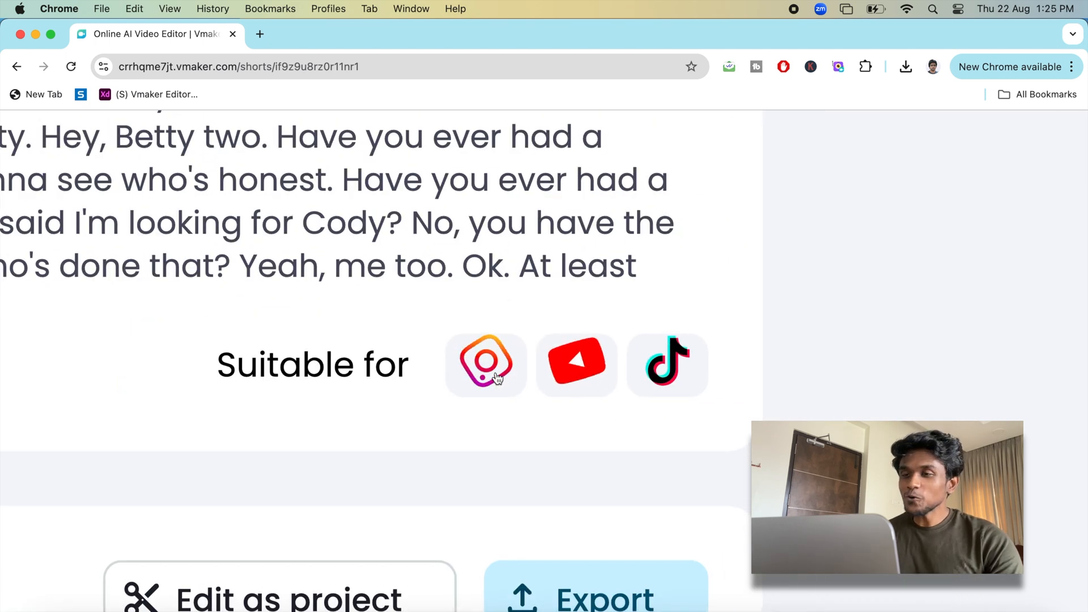
mouse_move(666, 385)
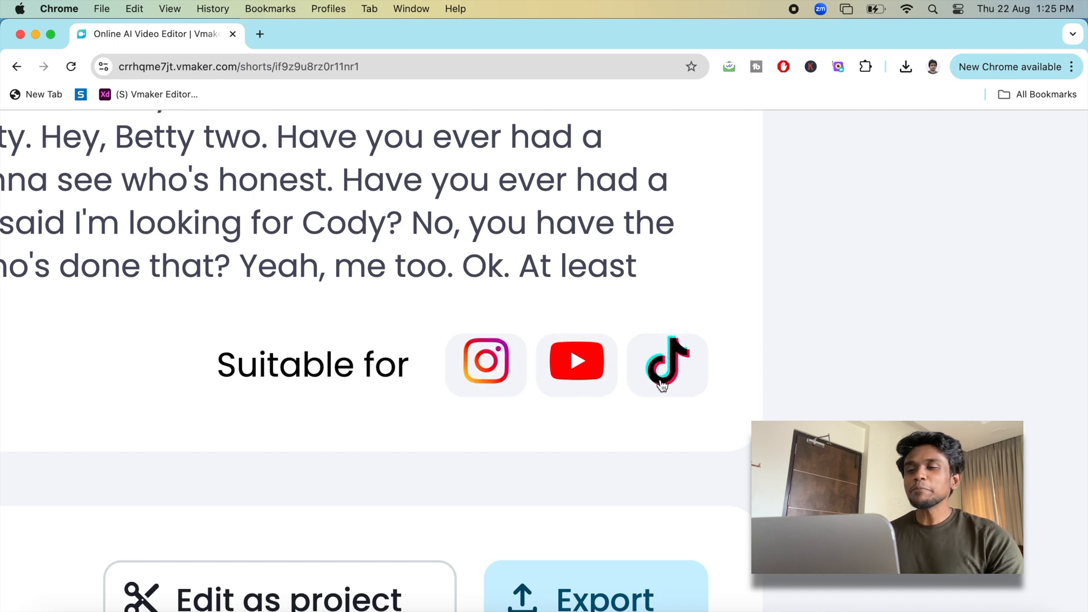
mouse_move(621, 441)
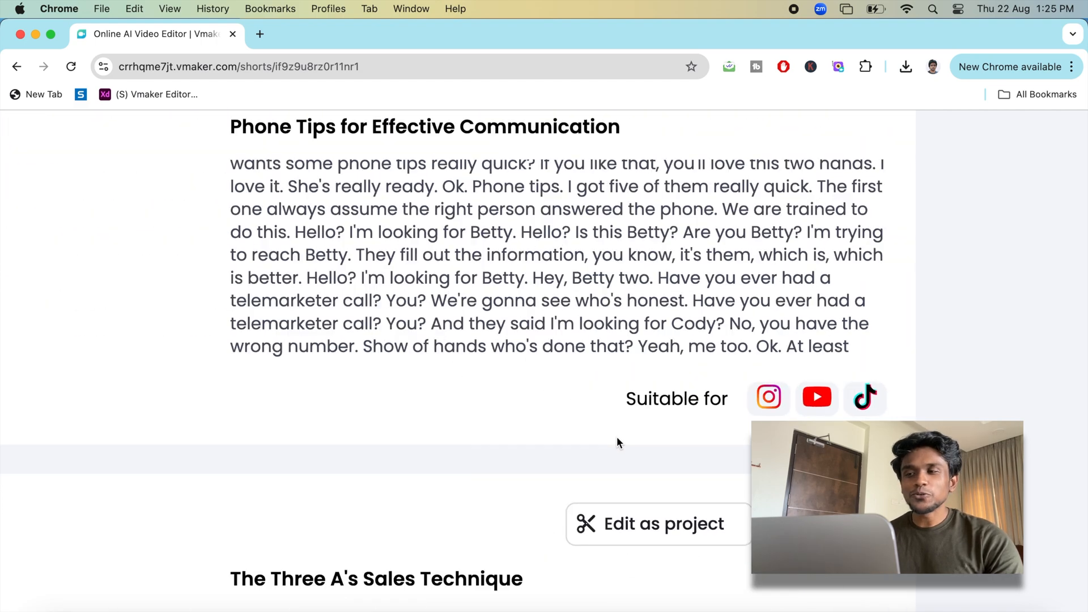
Export the Effective Call Rejection Strategy short to bring up its Download dialog.
scroll("up", 3)
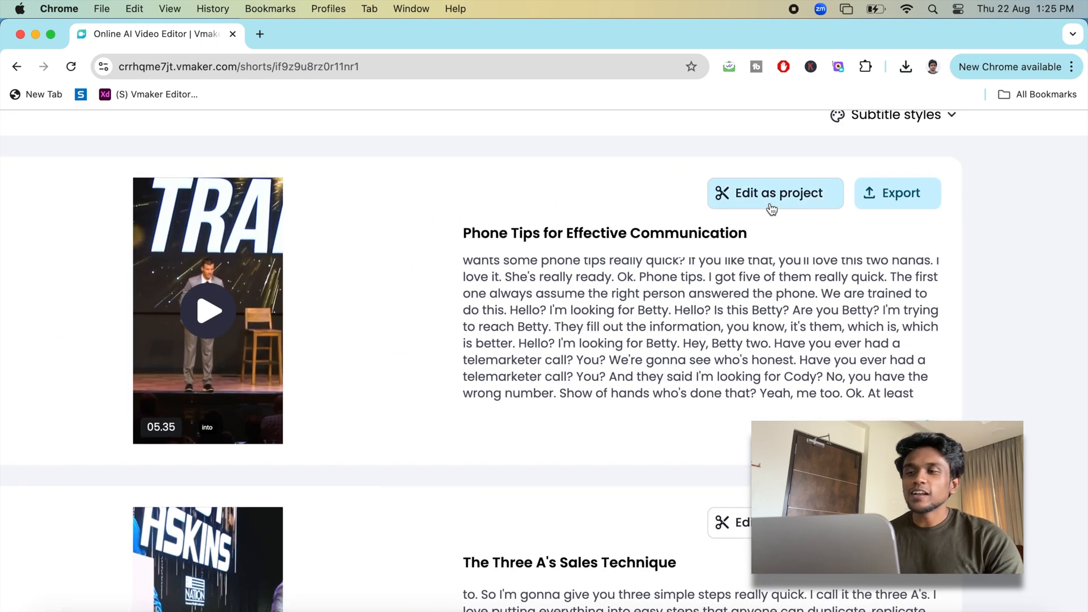
left_click(775, 193)
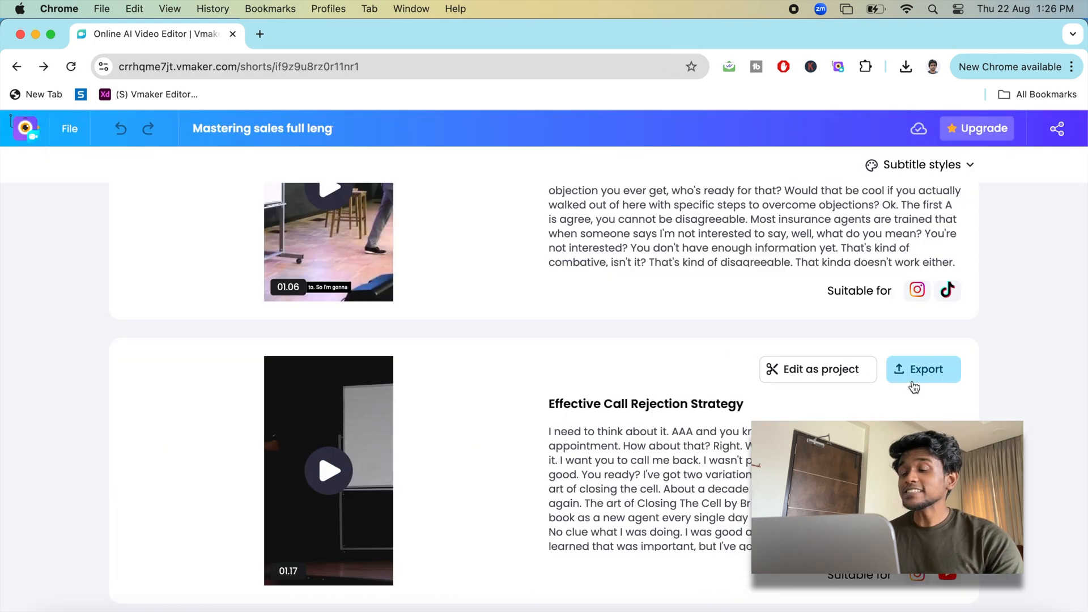
left_click(924, 368)
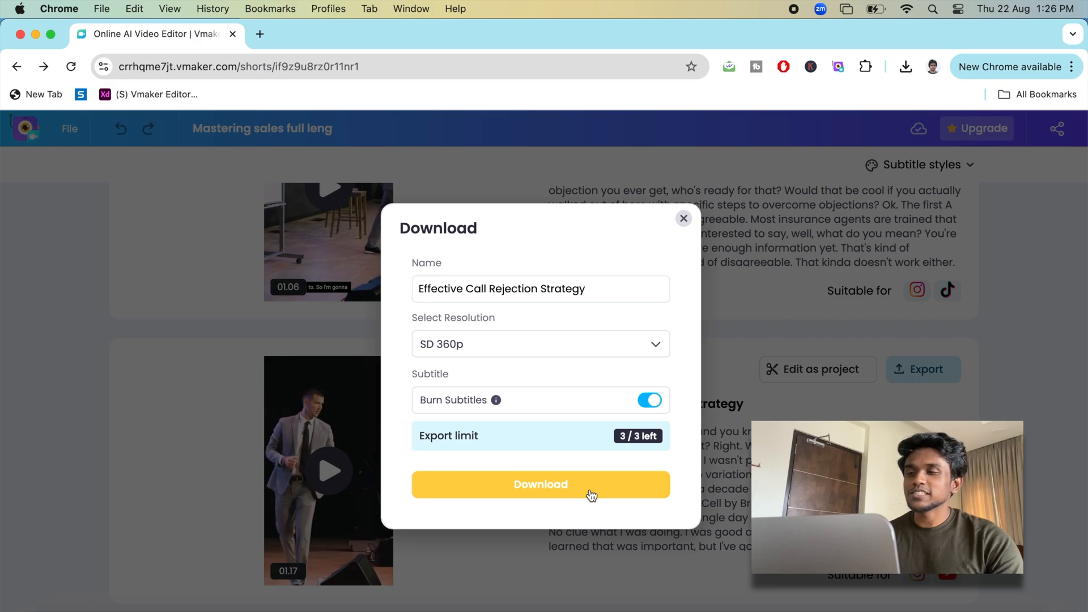